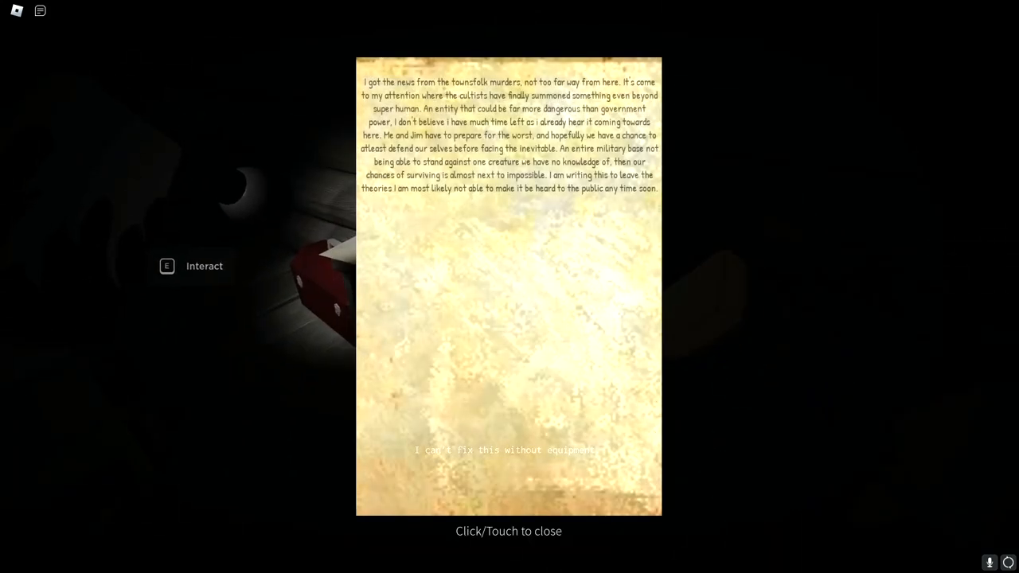
# Dismiss the handwritten note about the townsfolk murders and the coming creature.
pyautogui.click(510, 287)
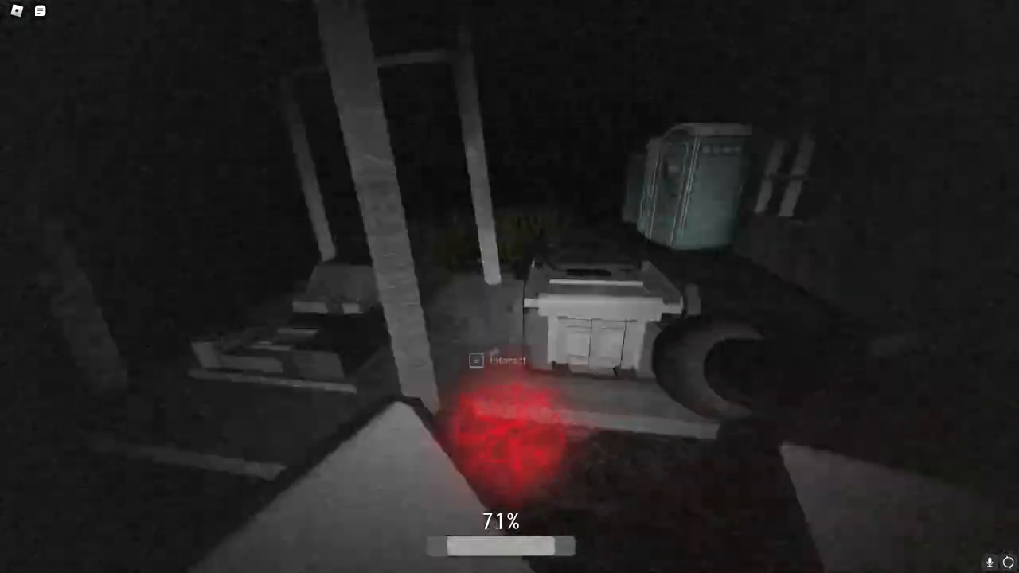
# Install the fuse in the utility box in the dark yard.
pyautogui.click(500, 360)
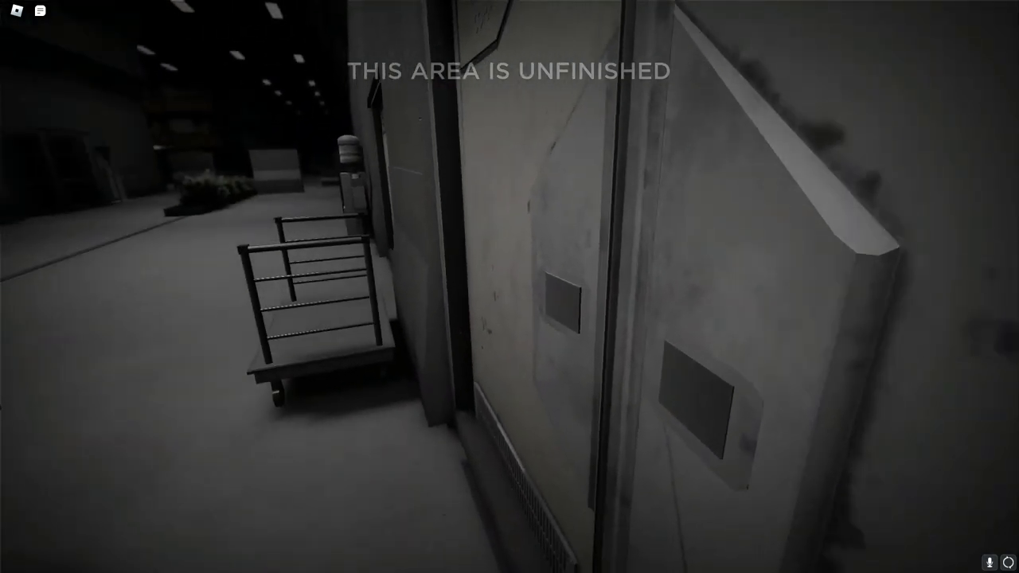
pyautogui.moveTo(510, 287)
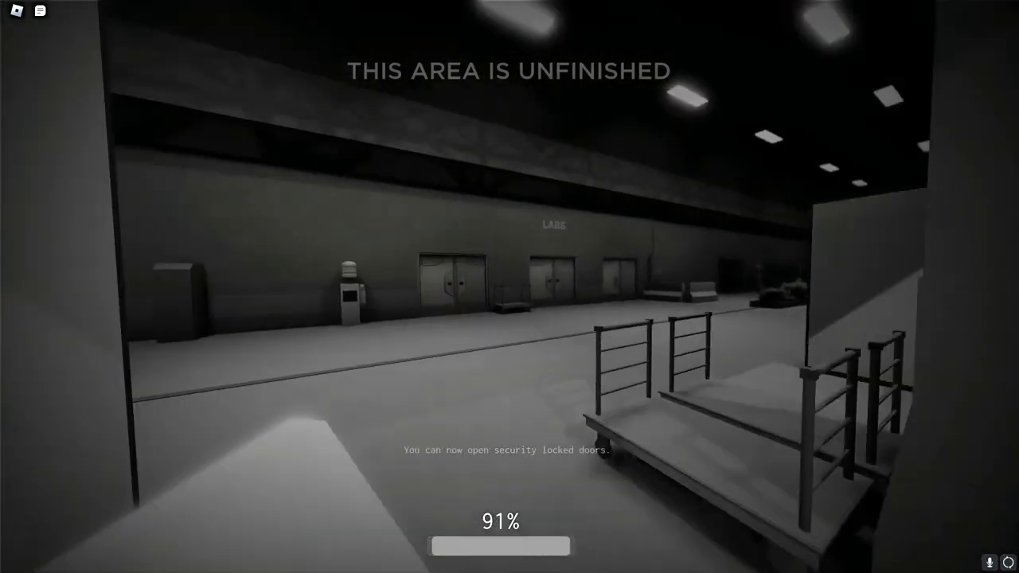
# Bring up the Xbox Game Bar overlay (Win+G) over the game after gaining security-door access.
pyautogui.press('Win+G')
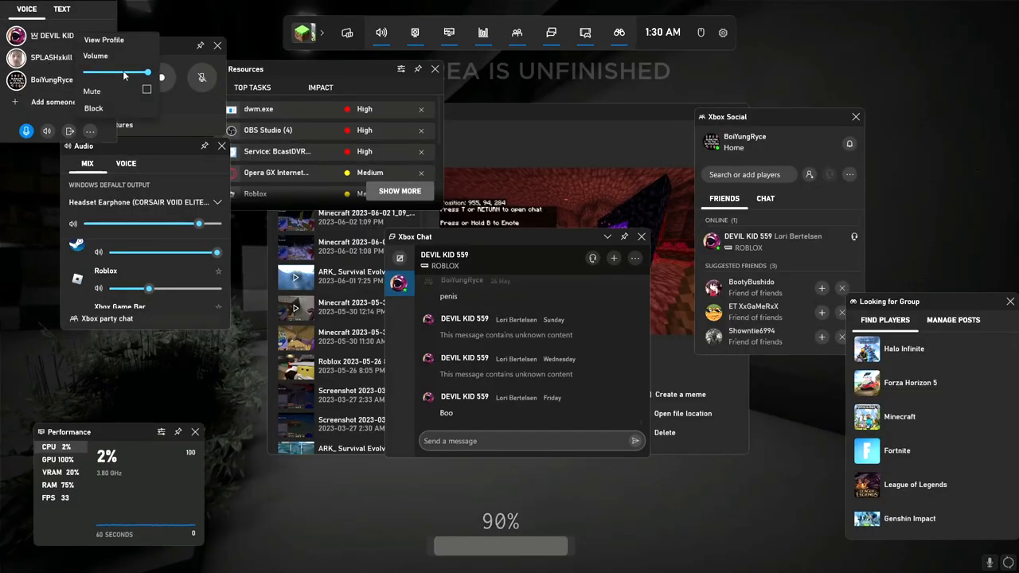
pyautogui.moveTo(119, 73); pyautogui.dragTo(128, 73)
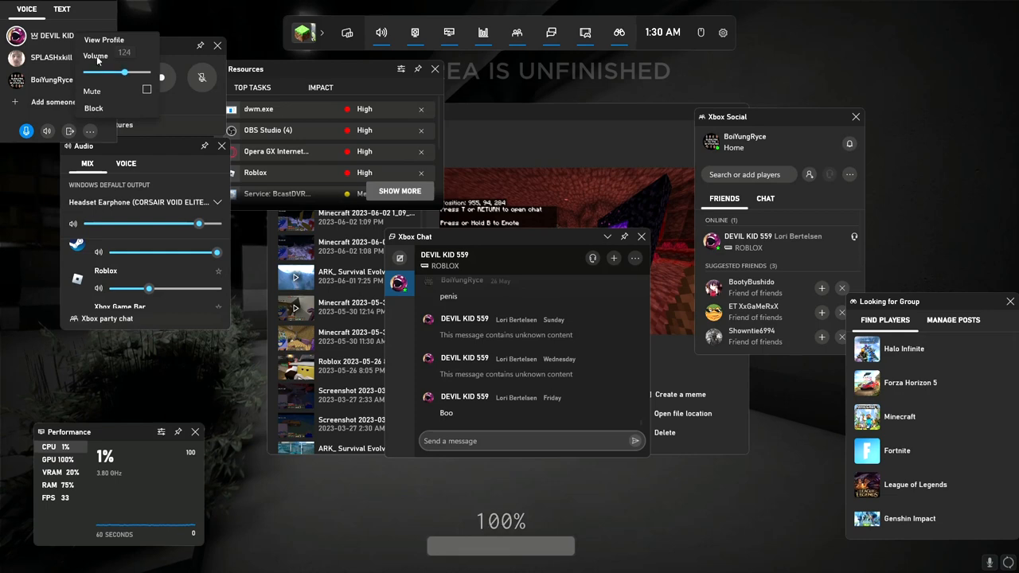